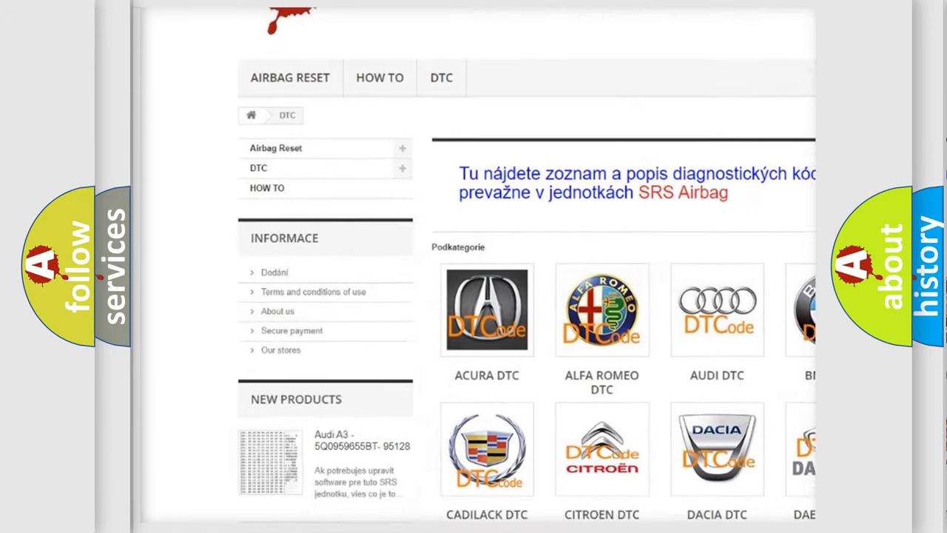
pyautogui.scroll(-3)
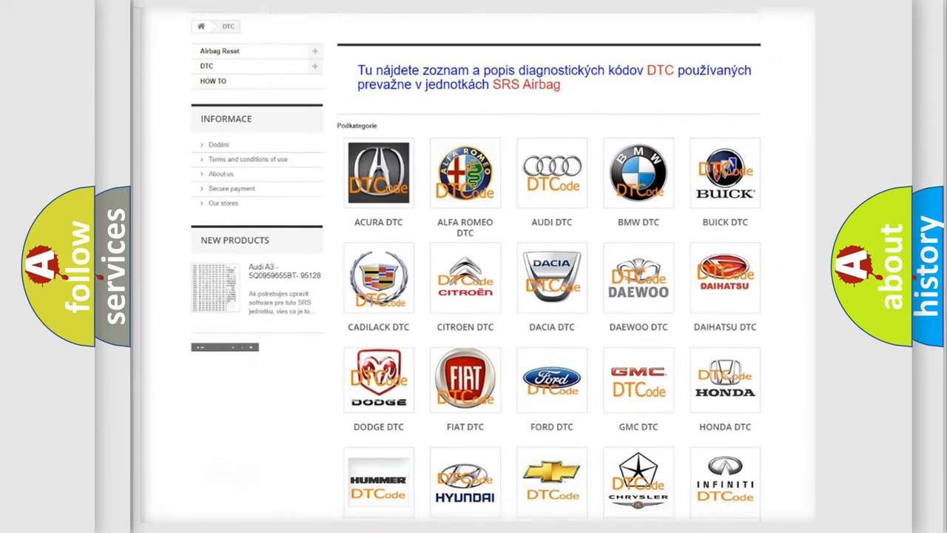
pyautogui.scroll(-3)
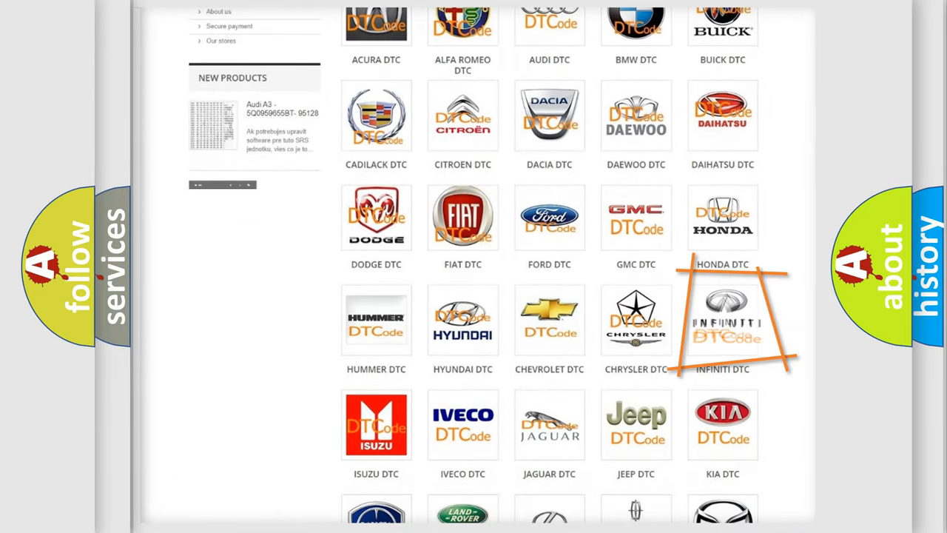